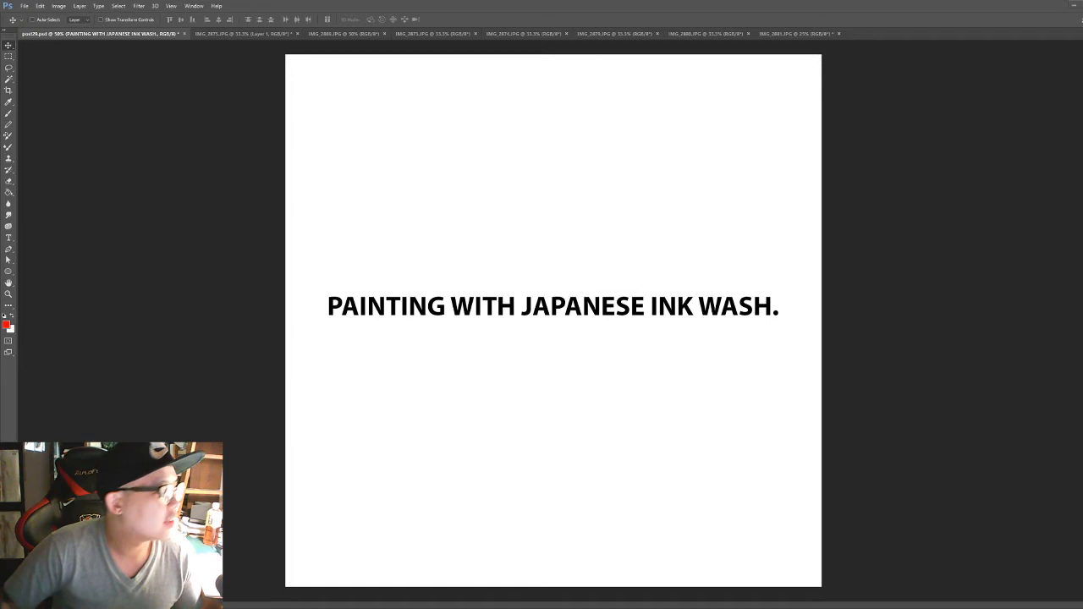
Switch to the photo of the four brush pens labelled A to D.
{"action": "left_click", "coordinate": [242, 34]}
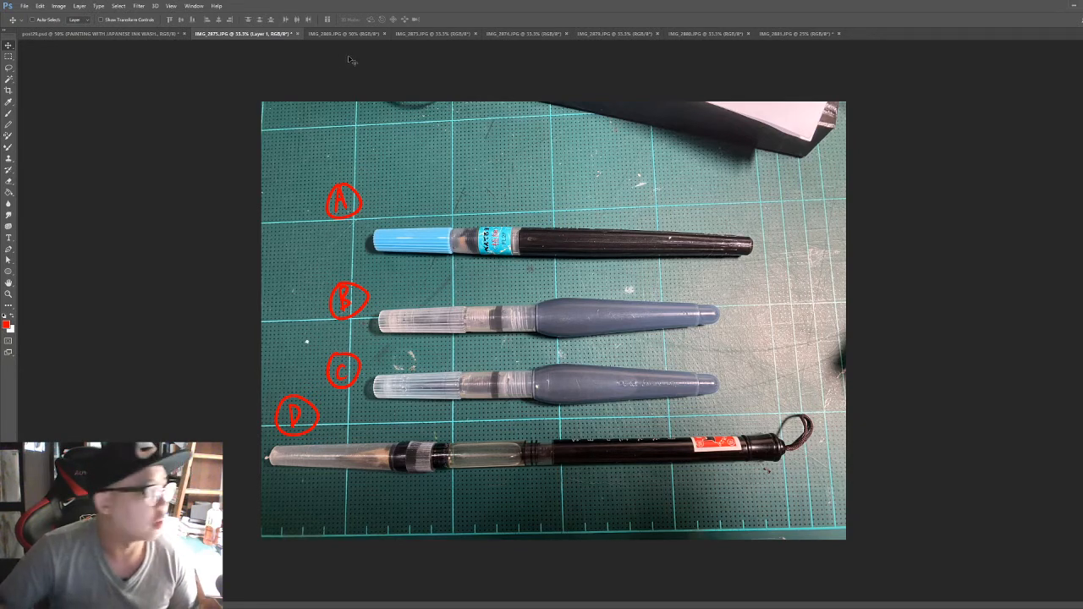
Glance at the grey ink sketch, then show the ink bottles beside the sculpted head.
{"action": "left_click", "coordinate": [338, 34]}
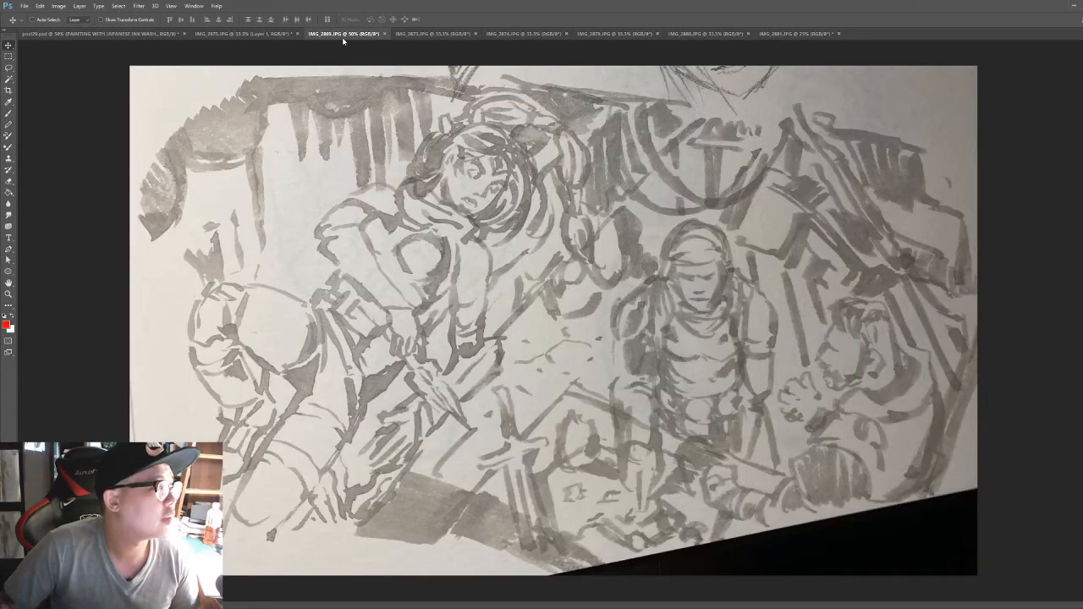
{"action": "left_click", "coordinate": [791, 33]}
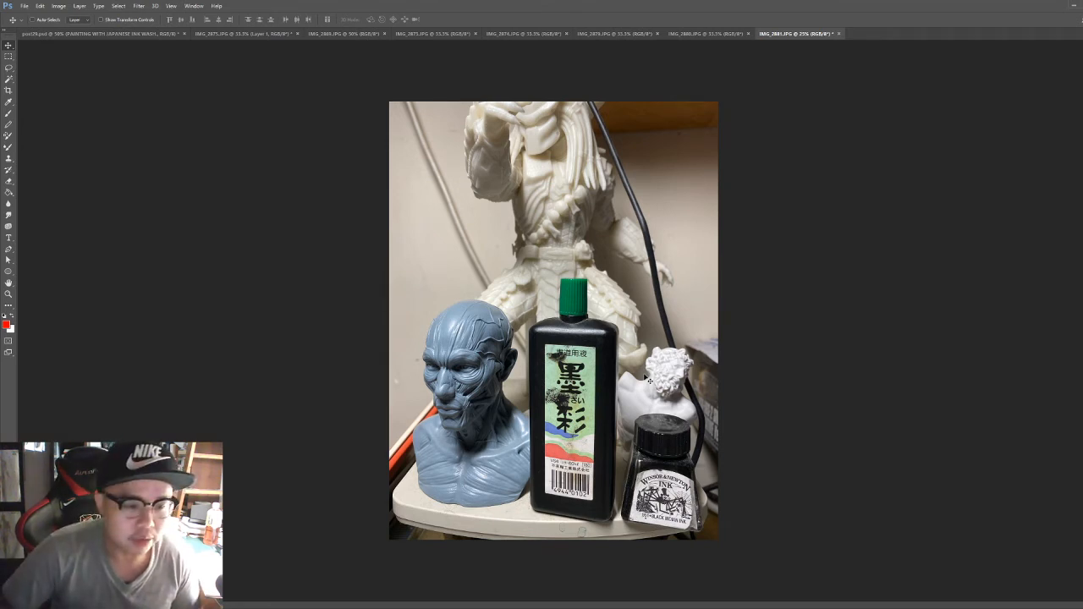
{"action": "mouse_move", "coordinate": [148, 254]}
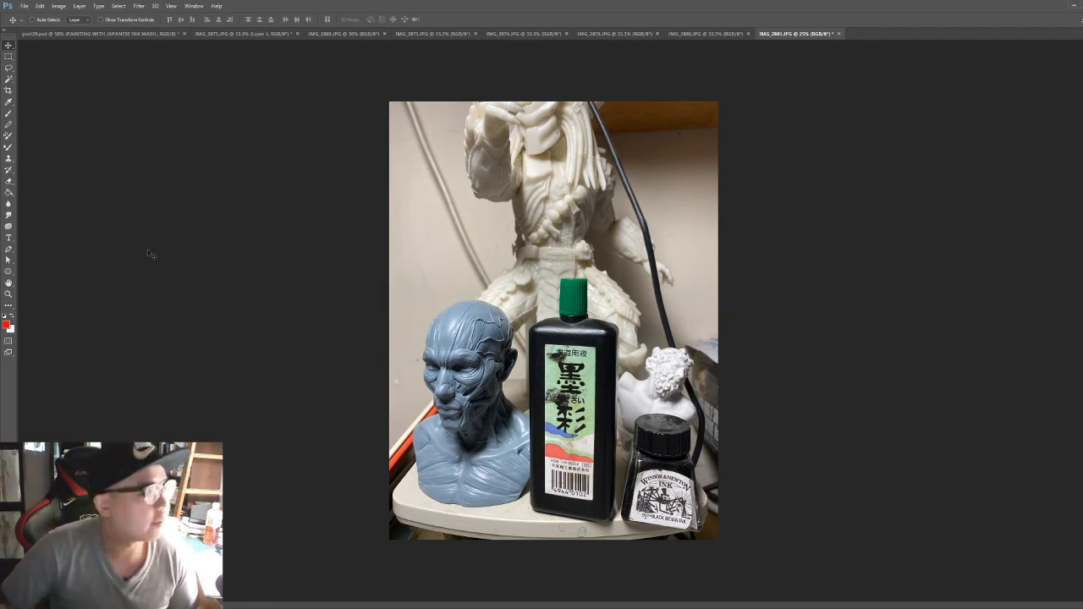
Display the ink wash painting of the toad in a feathered helmet.
{"action": "left_click", "coordinate": [615, 34]}
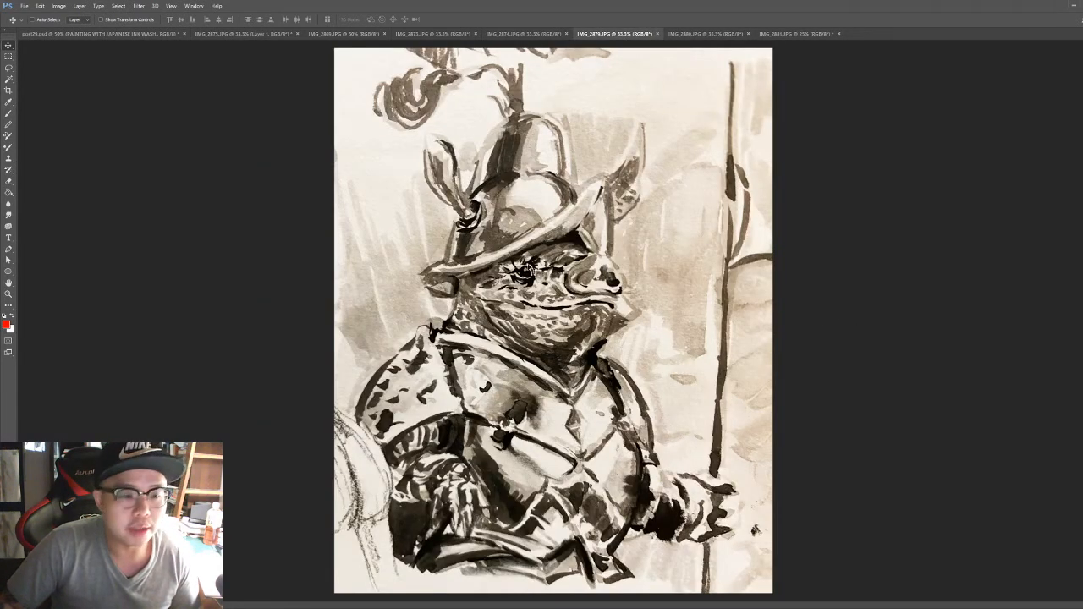
{"action": "mouse_move", "coordinate": [723, 320]}
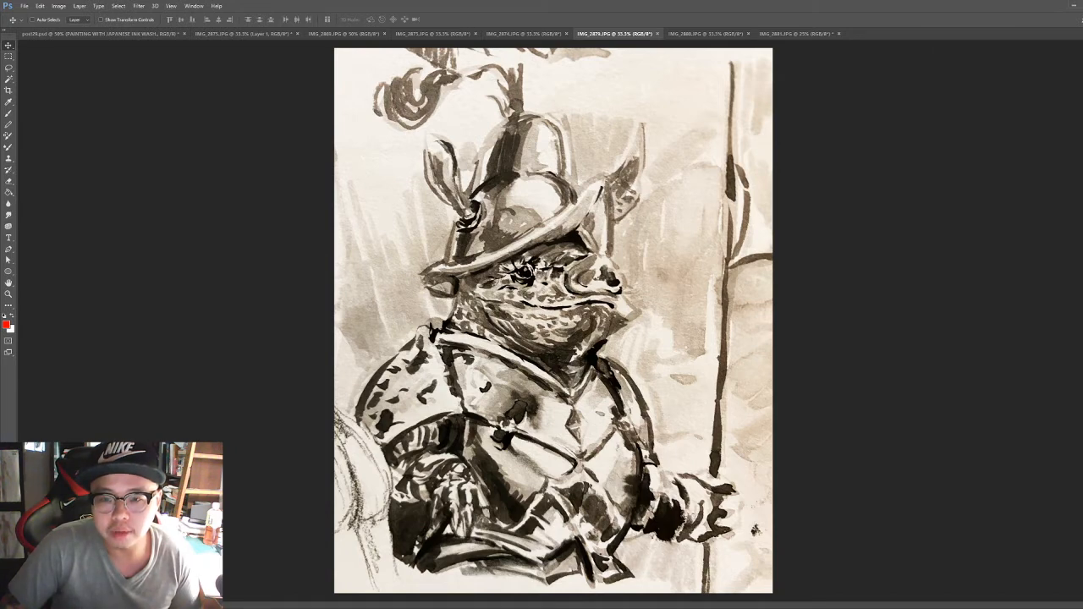
{"action": "mouse_move", "coordinate": [666, 231]}
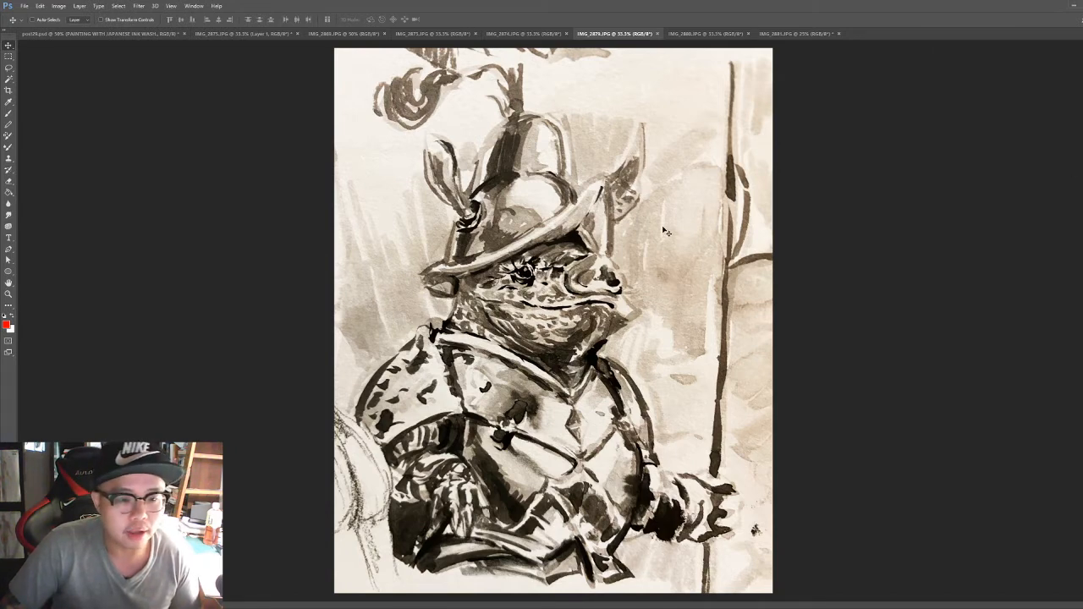
{"action": "mouse_move", "coordinate": [632, 231]}
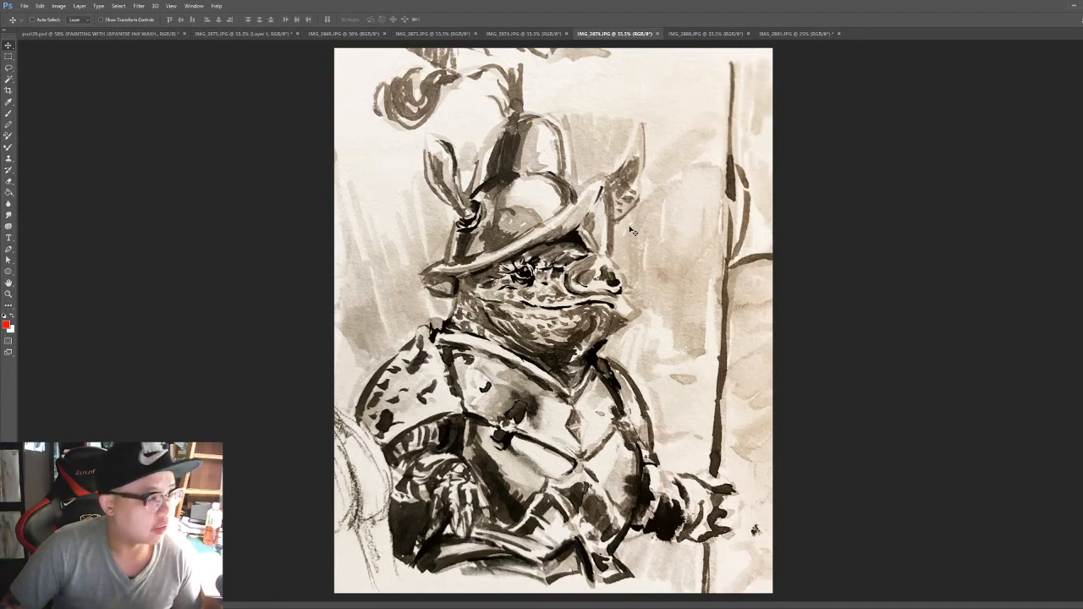
{"action": "mouse_move", "coordinate": [449, 435]}
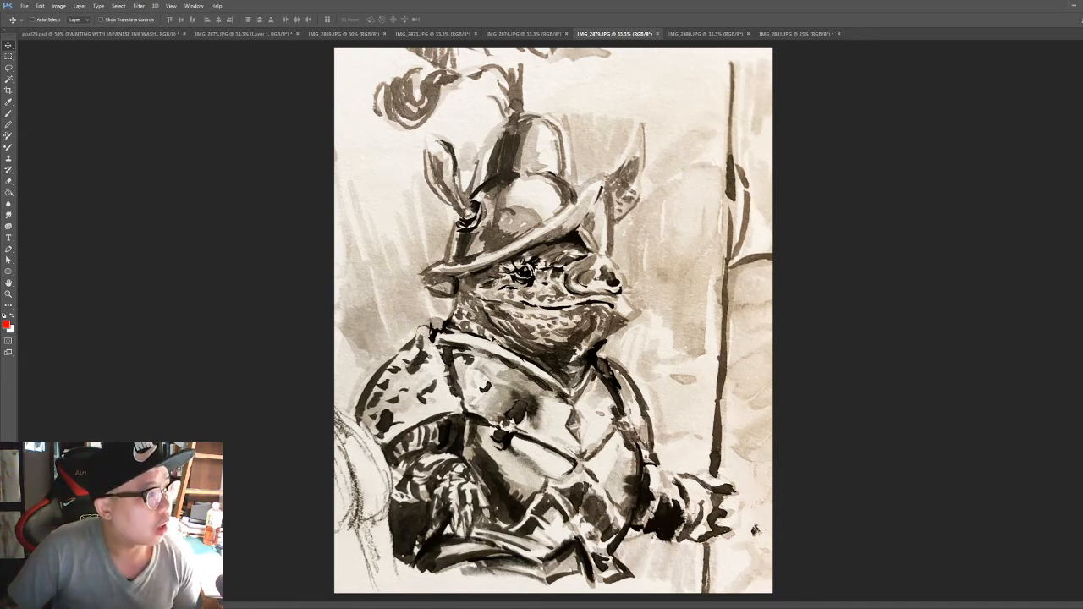
{"action": "mouse_move", "coordinate": [828, 316]}
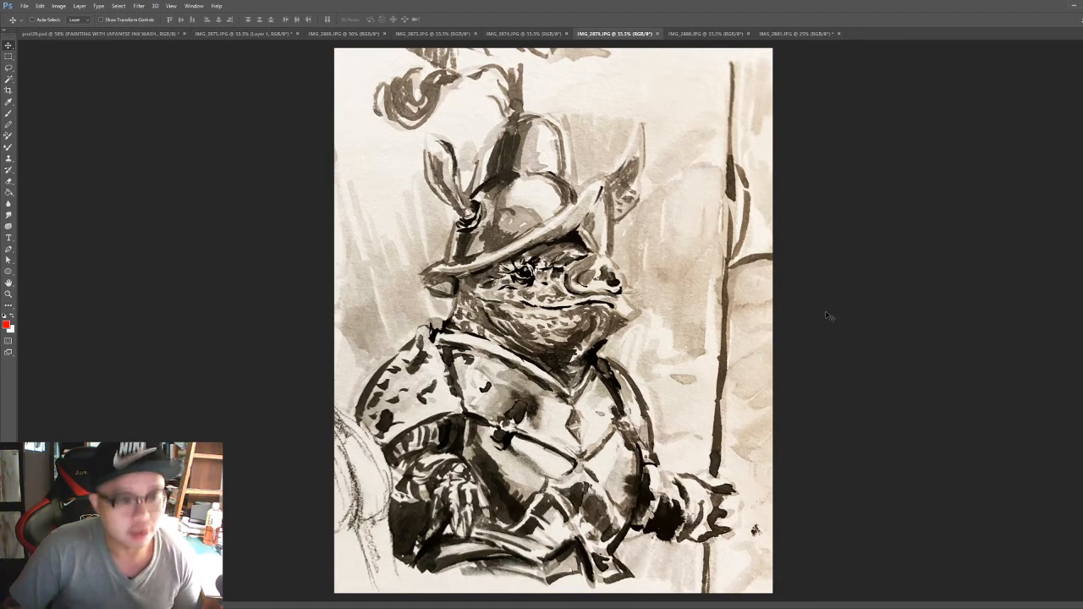
{"action": "mouse_move", "coordinate": [732, 277]}
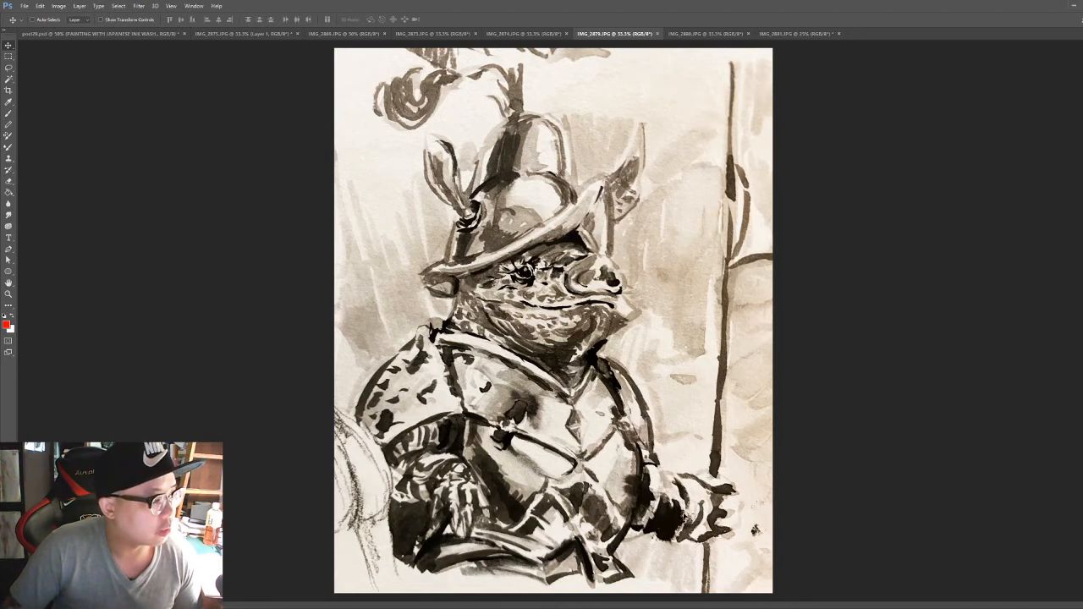
{"action": "mouse_move", "coordinate": [742, 427]}
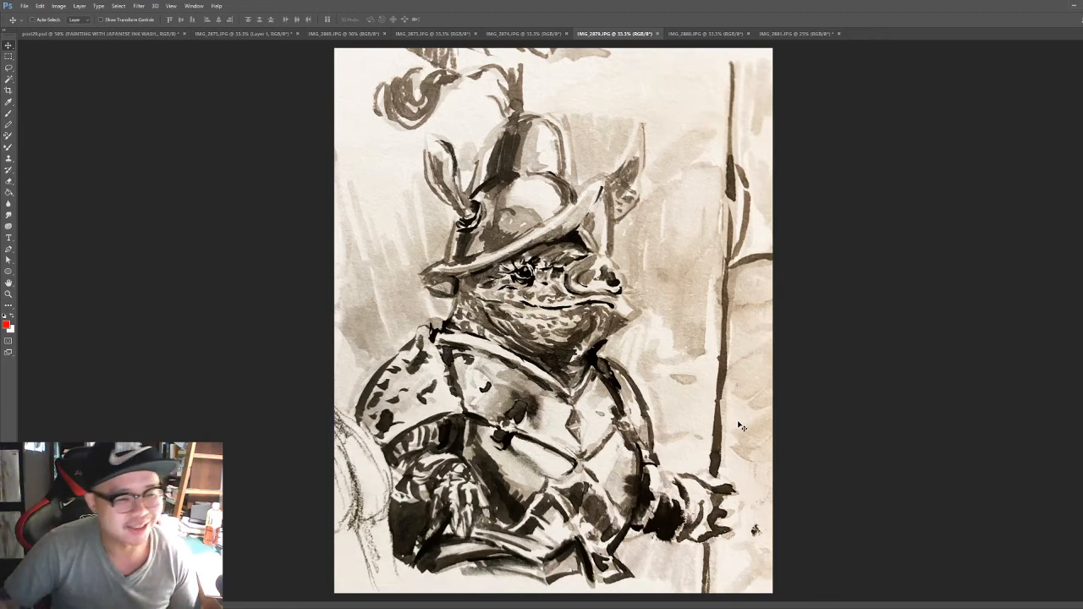
{"action": "mouse_move", "coordinate": [861, 135]}
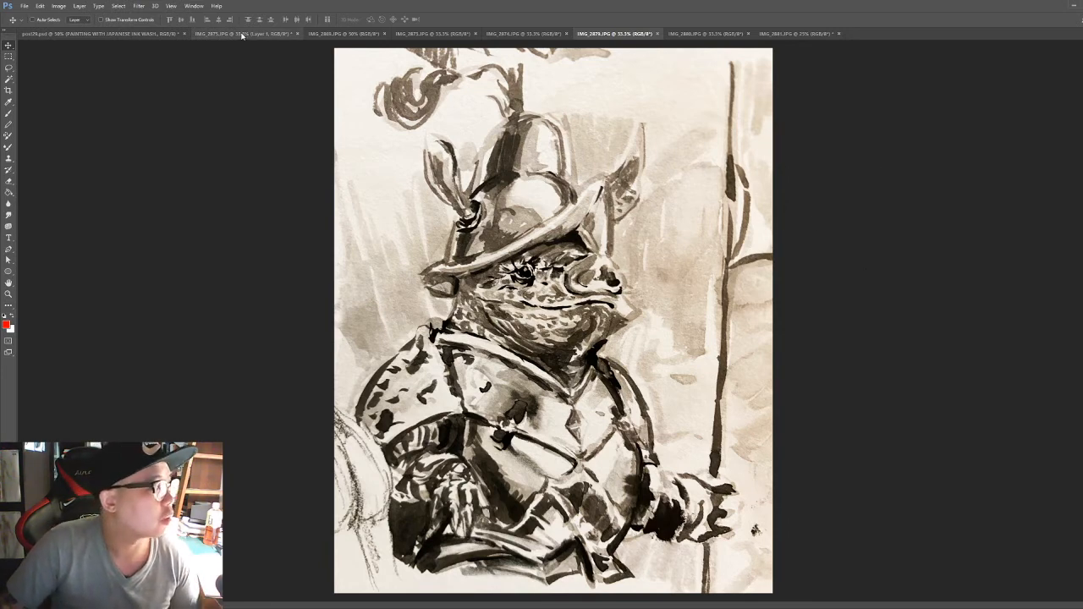
{"action": "left_click", "coordinate": [342, 34]}
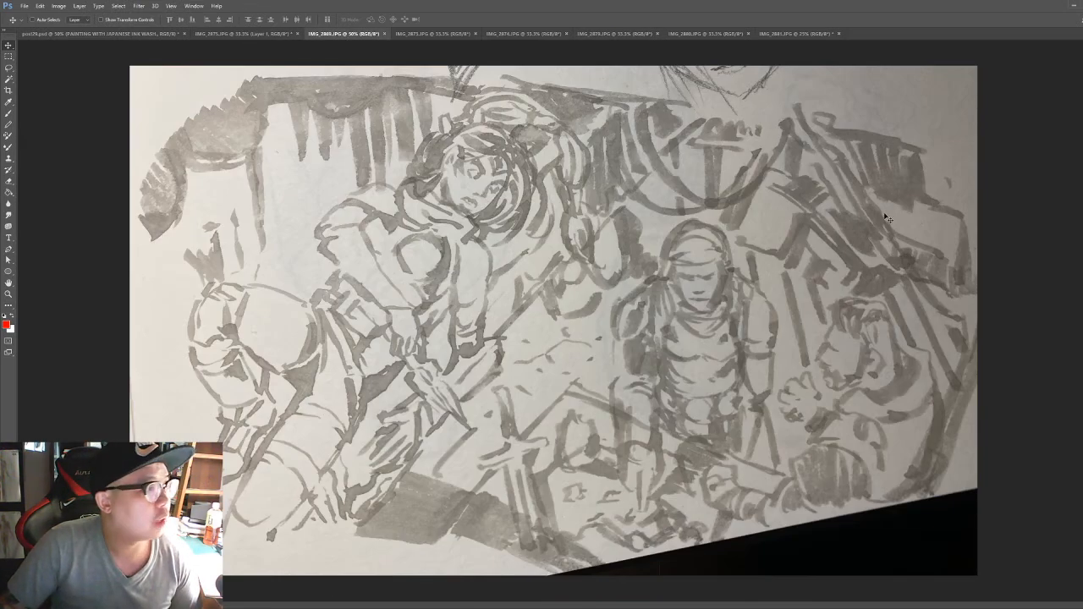
{"action": "mouse_move", "coordinate": [842, 175]}
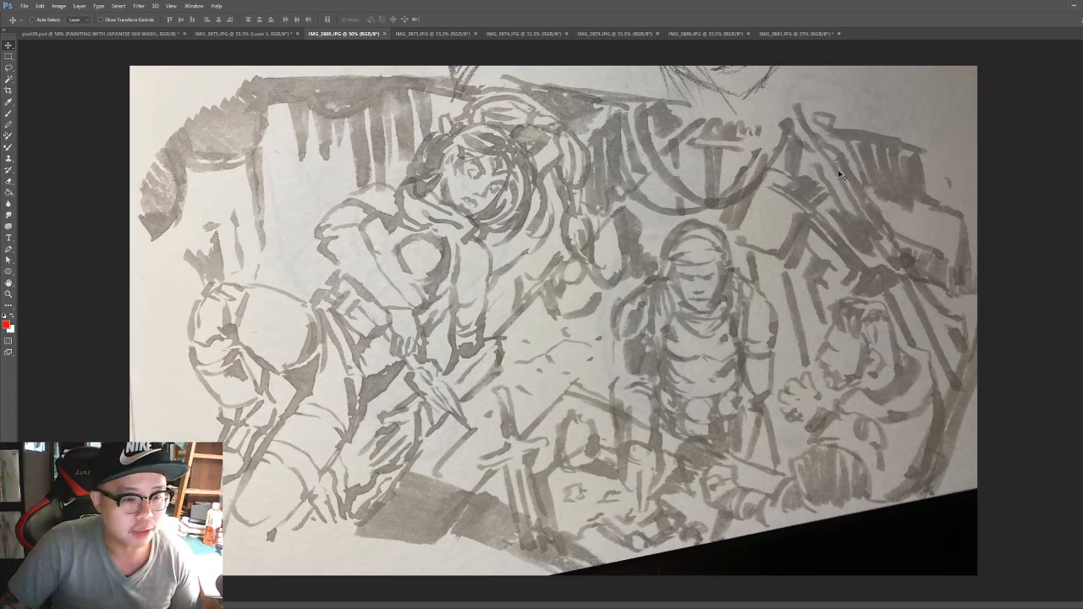
{"action": "mouse_move", "coordinate": [778, 264]}
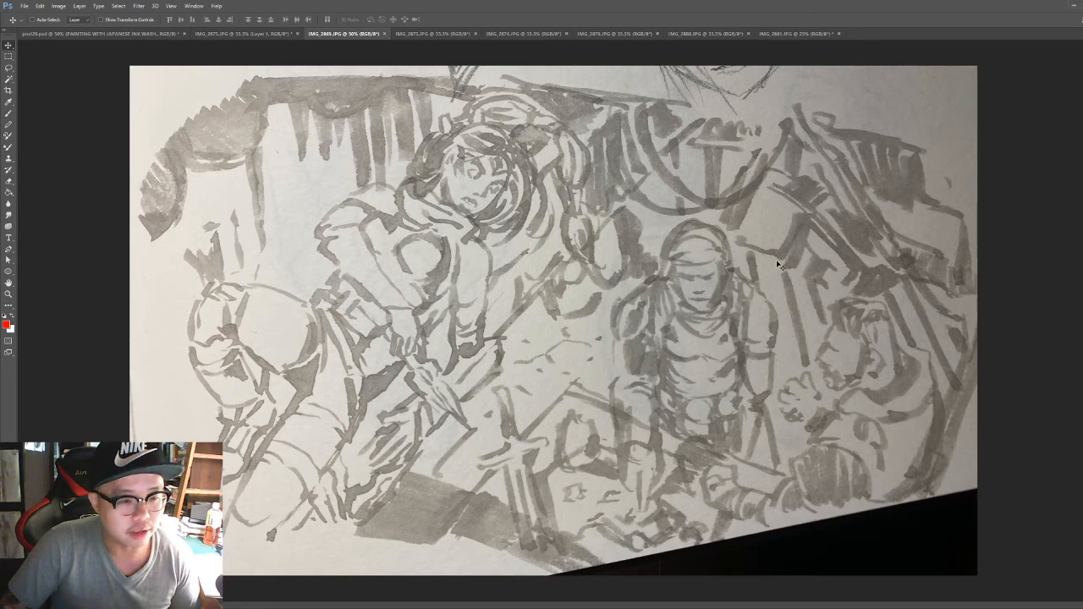
{"action": "mouse_move", "coordinate": [648, 209]}
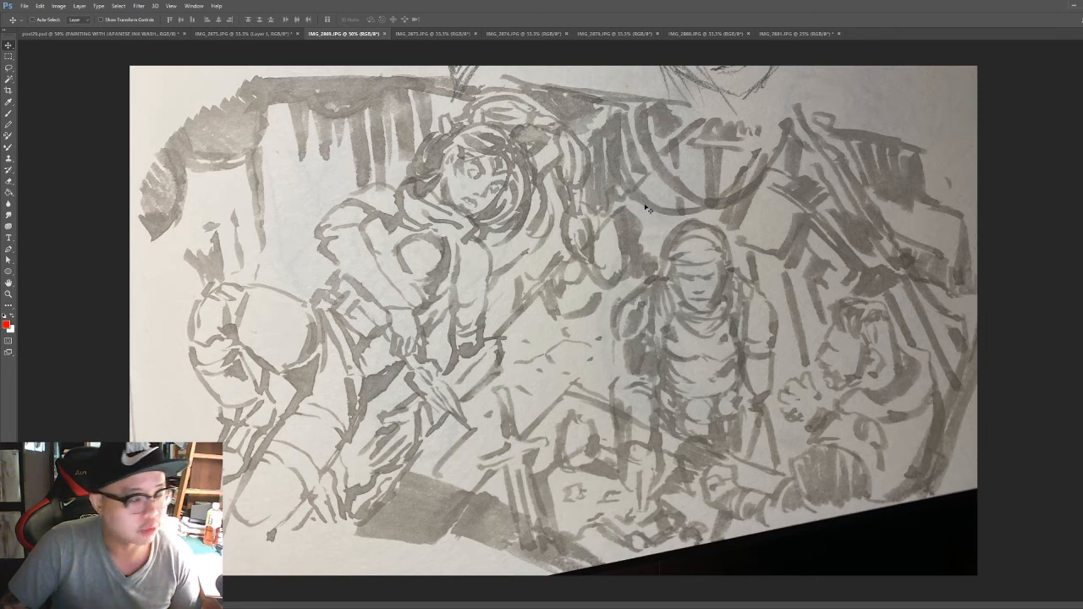
{"action": "mouse_move", "coordinate": [719, 208]}
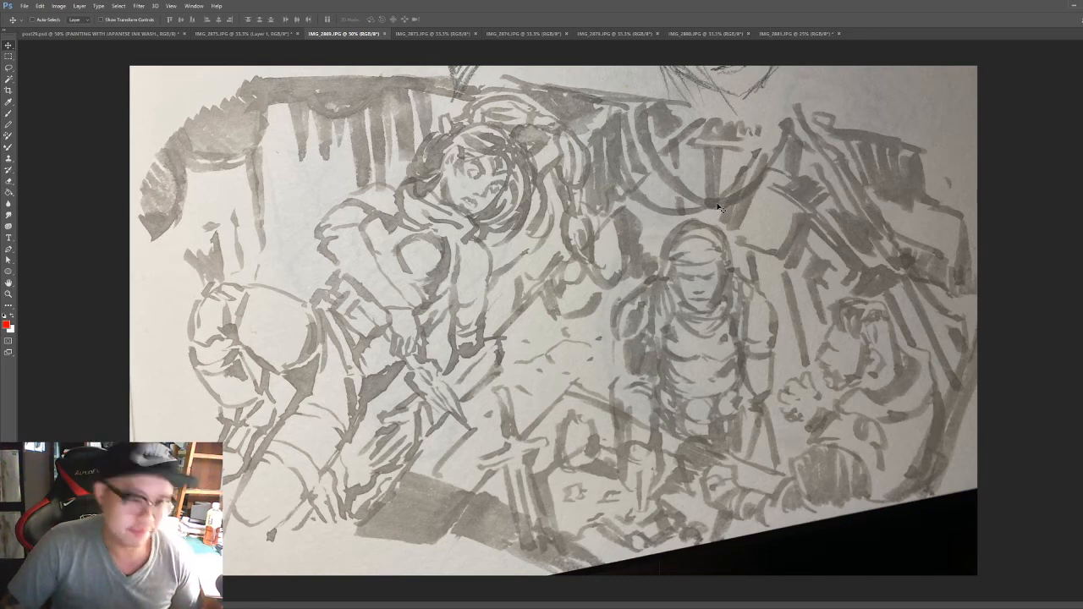
{"action": "mouse_move", "coordinate": [641, 112]}
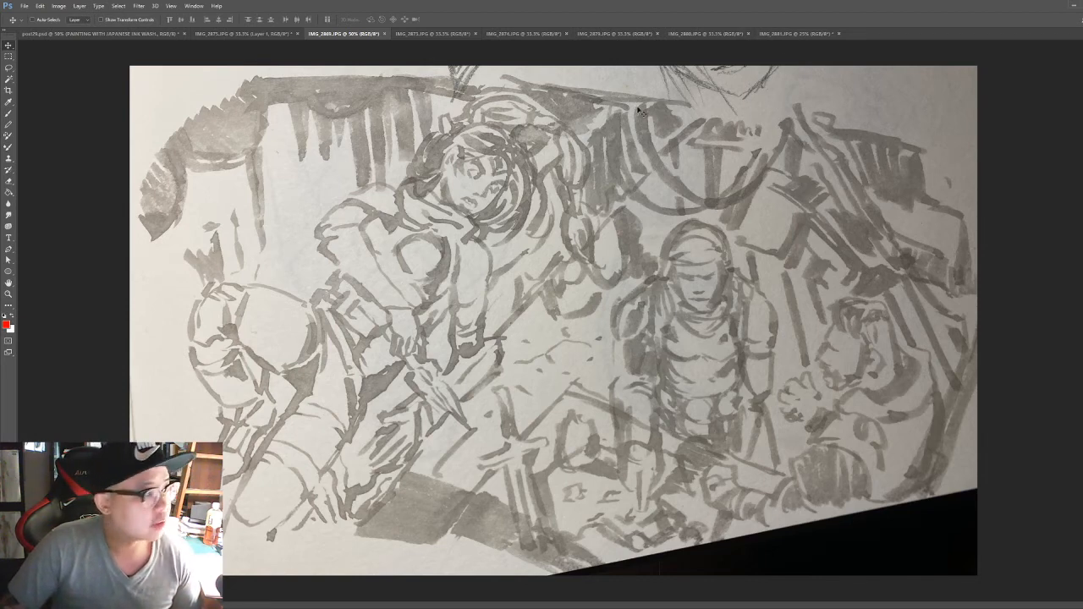
{"action": "mouse_move", "coordinate": [836, 230]}
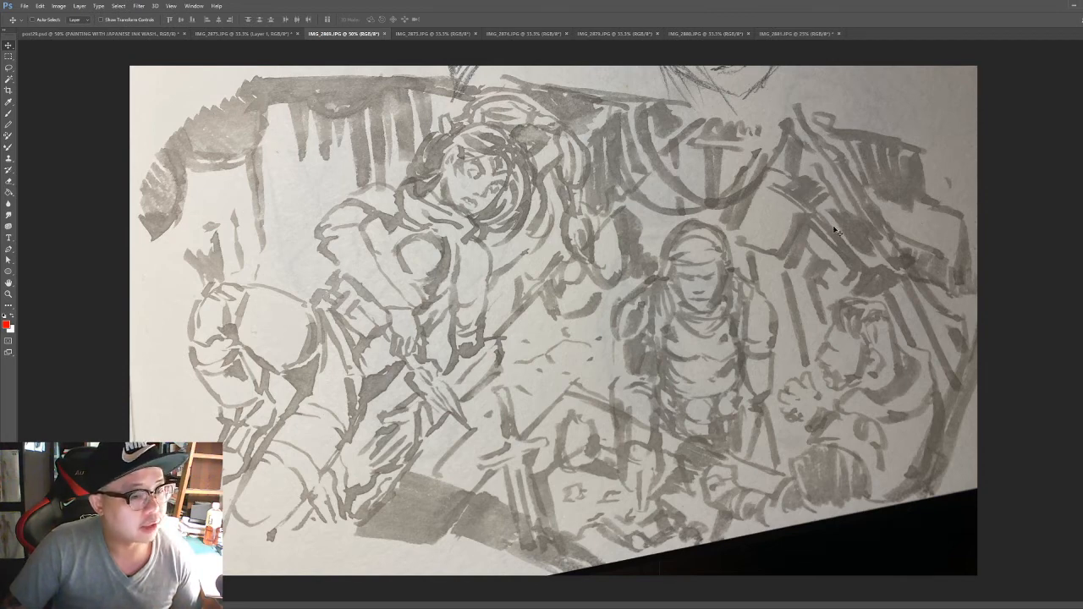
{"action": "mouse_move", "coordinate": [650, 268]}
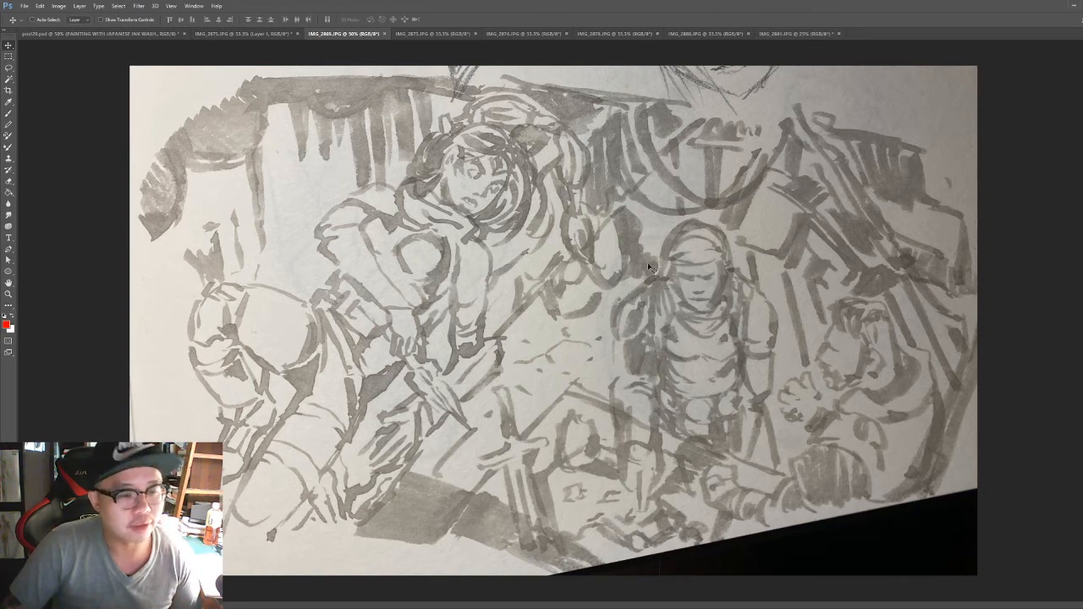
{"action": "mouse_move", "coordinate": [790, 264]}
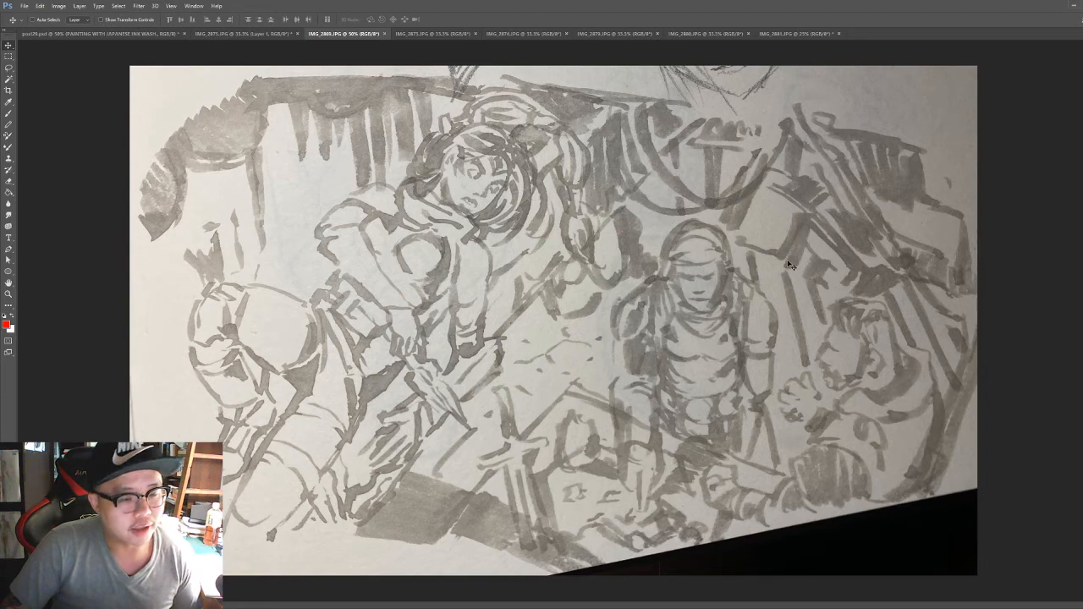
{"action": "mouse_move", "coordinate": [713, 274]}
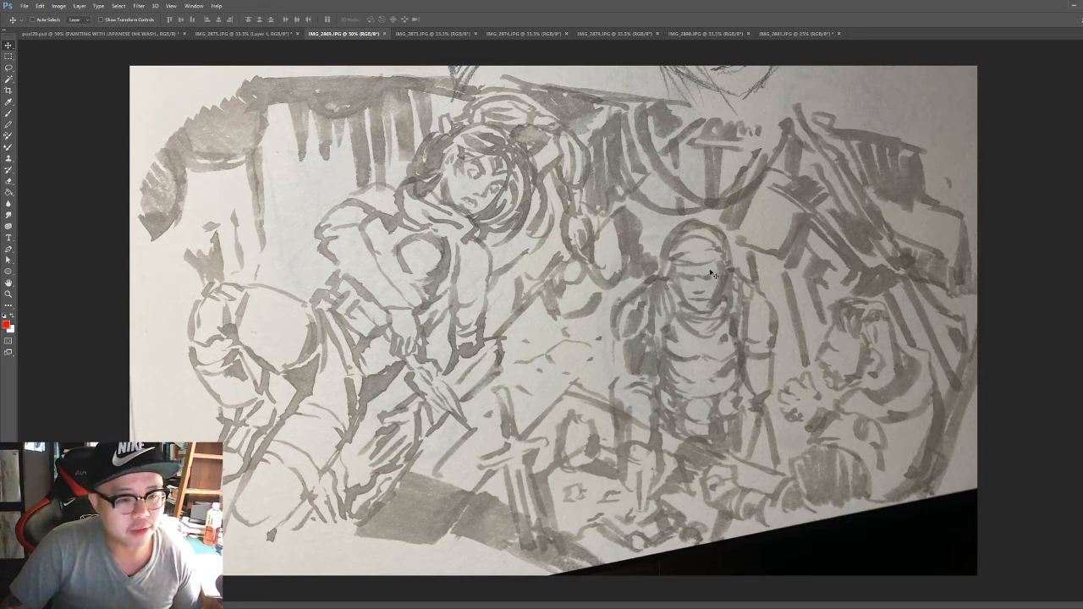
{"action": "mouse_move", "coordinate": [389, 161]}
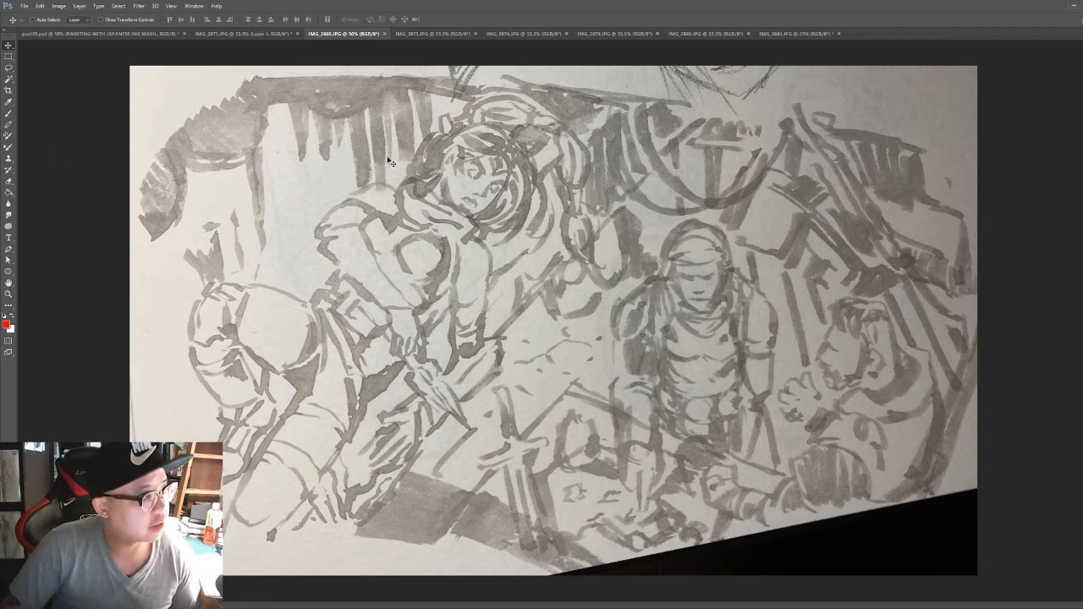
{"action": "mouse_move", "coordinate": [504, 208]}
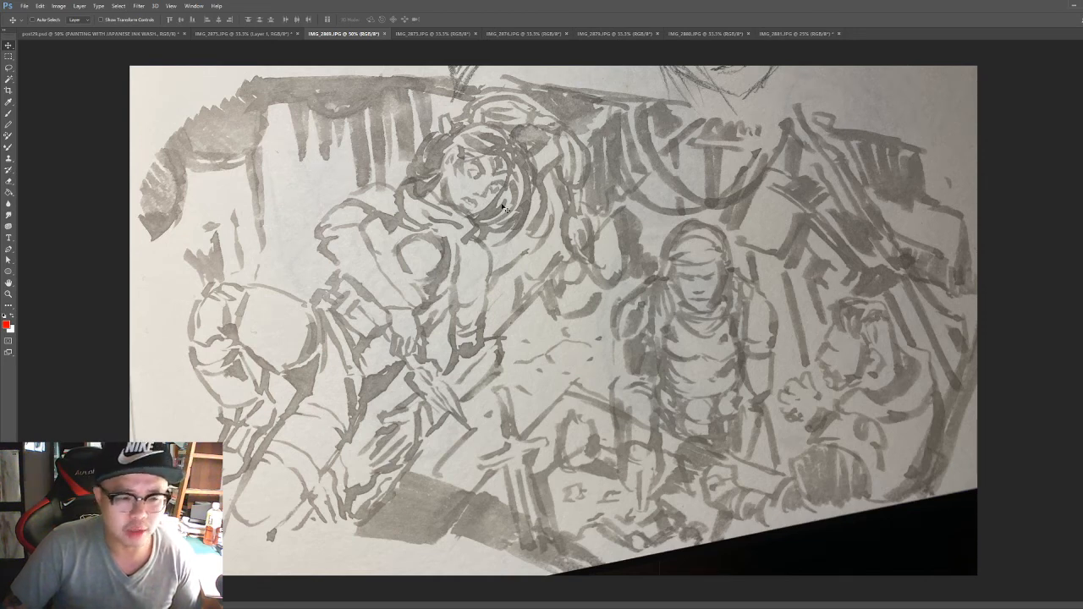
{"action": "mouse_move", "coordinate": [681, 227]}
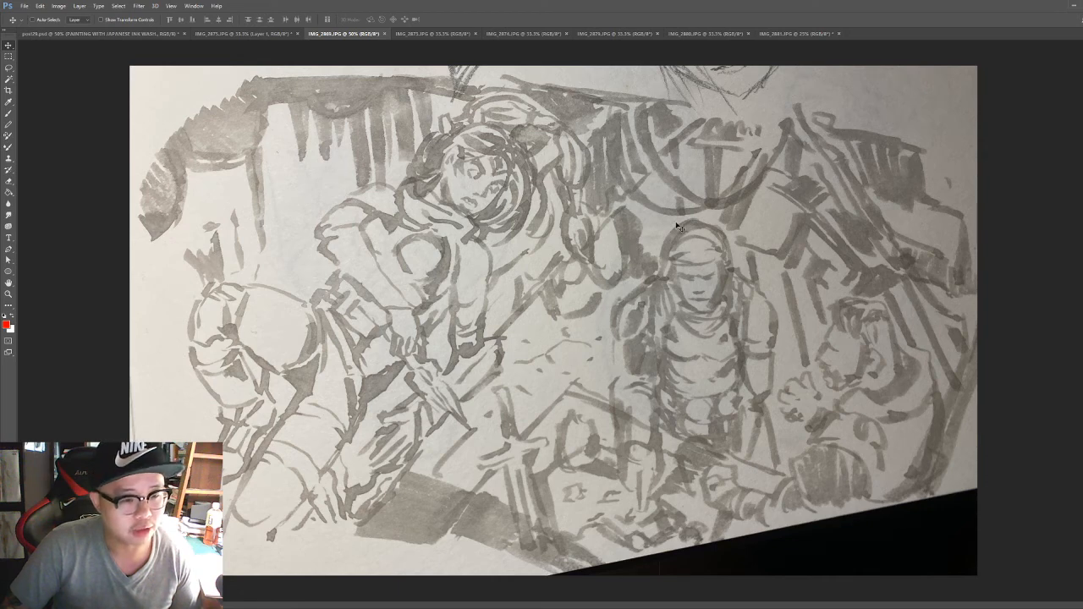
{"action": "mouse_move", "coordinate": [601, 254]}
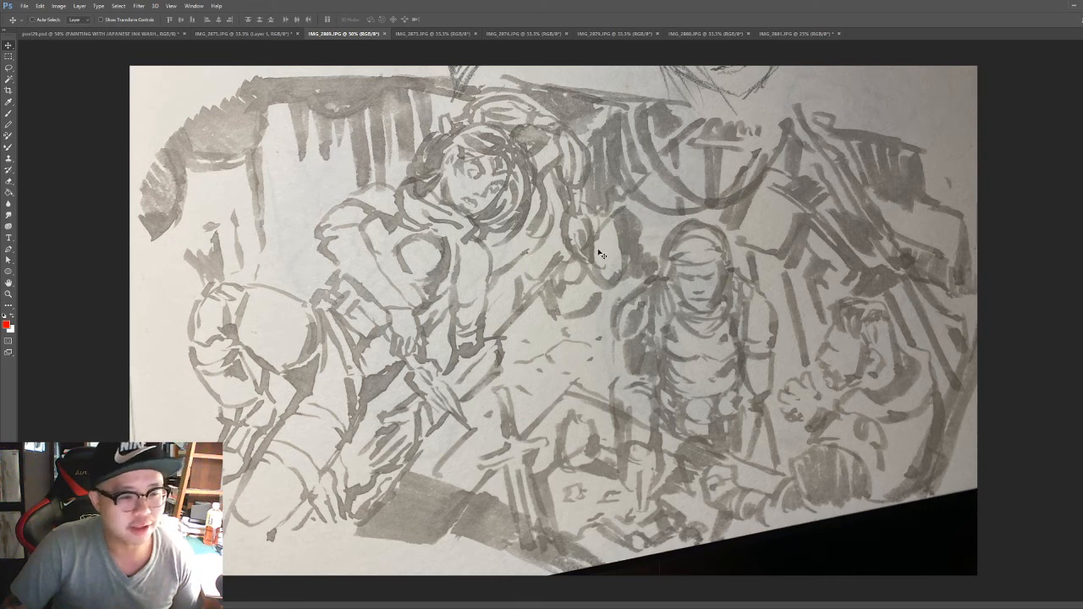
{"action": "mouse_move", "coordinate": [668, 165]}
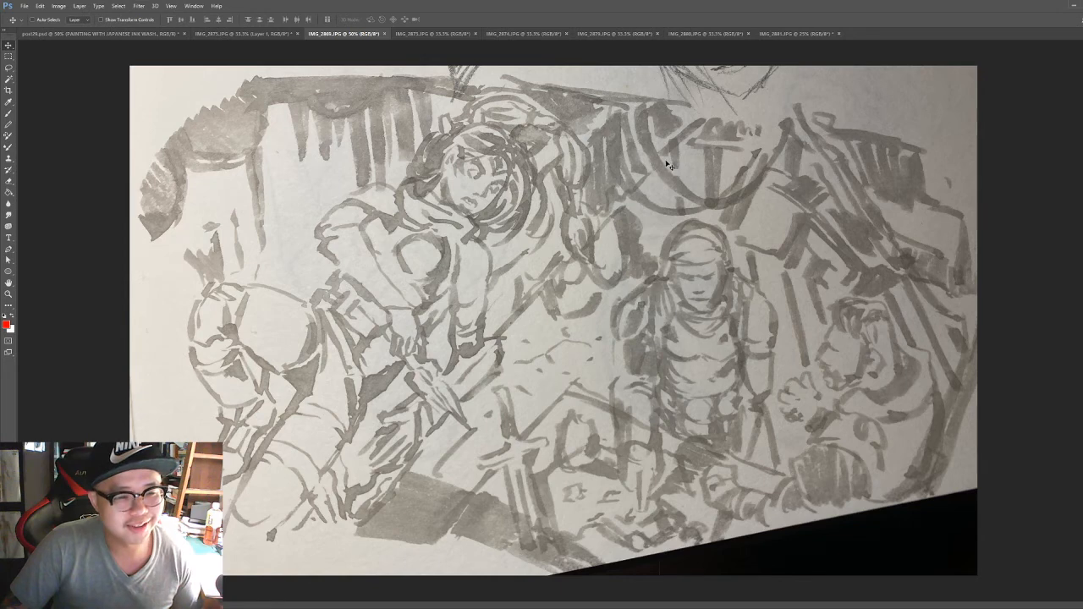
{"action": "mouse_move", "coordinate": [663, 178]}
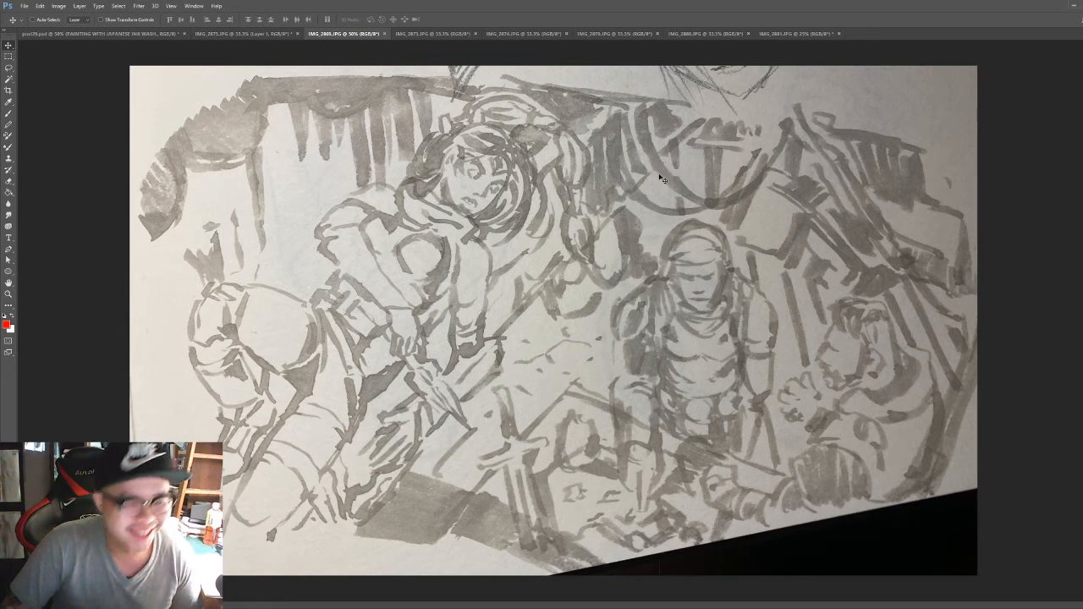
{"action": "mouse_move", "coordinate": [564, 182]}
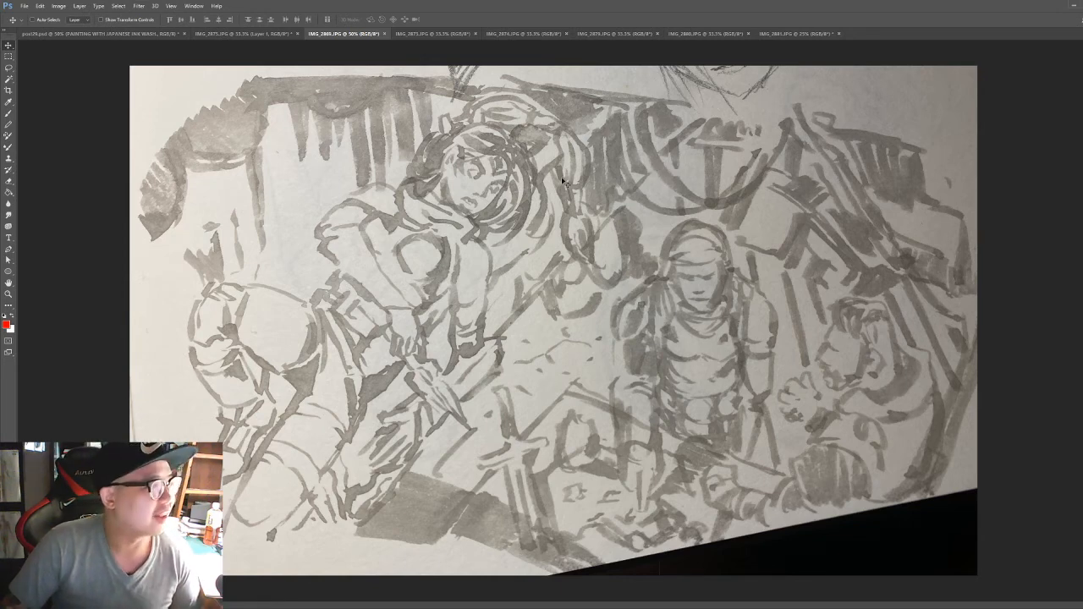
{"action": "mouse_move", "coordinate": [588, 225]}
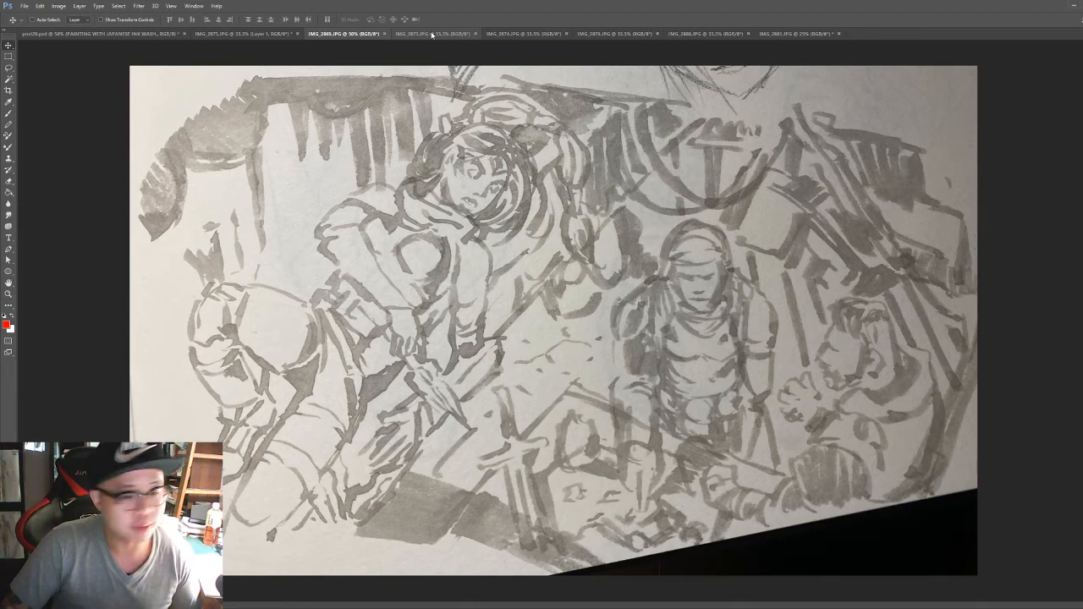
Show the IMG_2873 stage with grey washes over the line sketch.
{"action": "left_click", "coordinate": [431, 34]}
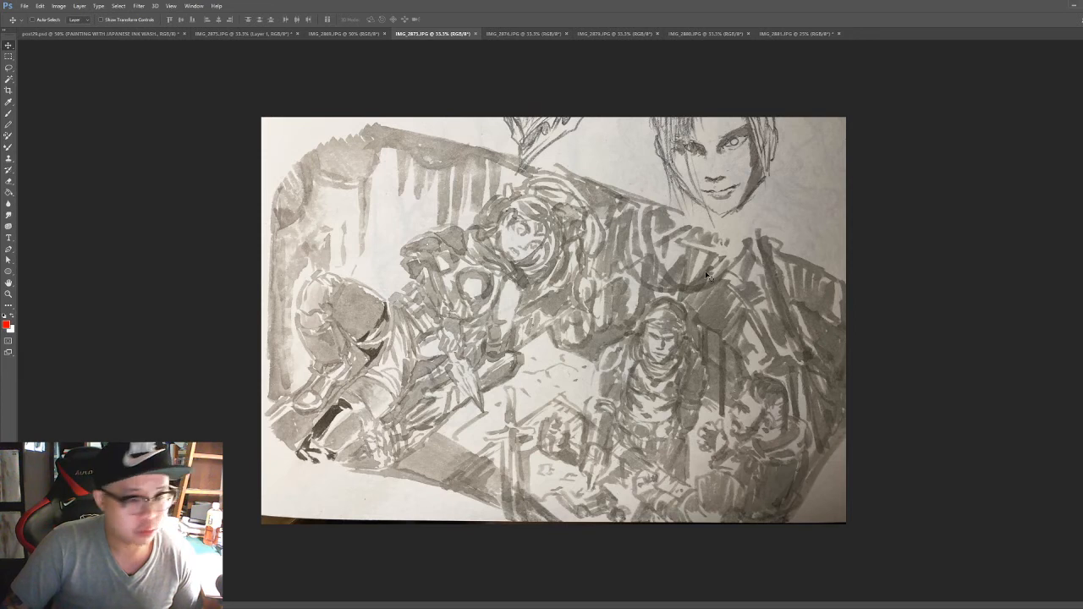
{"action": "mouse_move", "coordinate": [675, 246]}
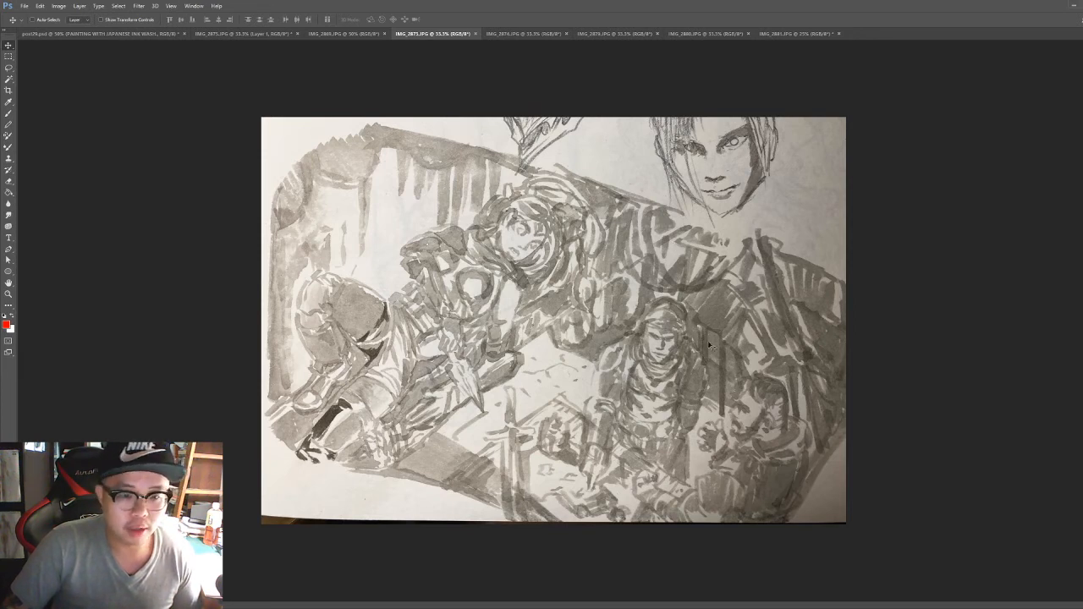
{"action": "mouse_move", "coordinate": [409, 427]}
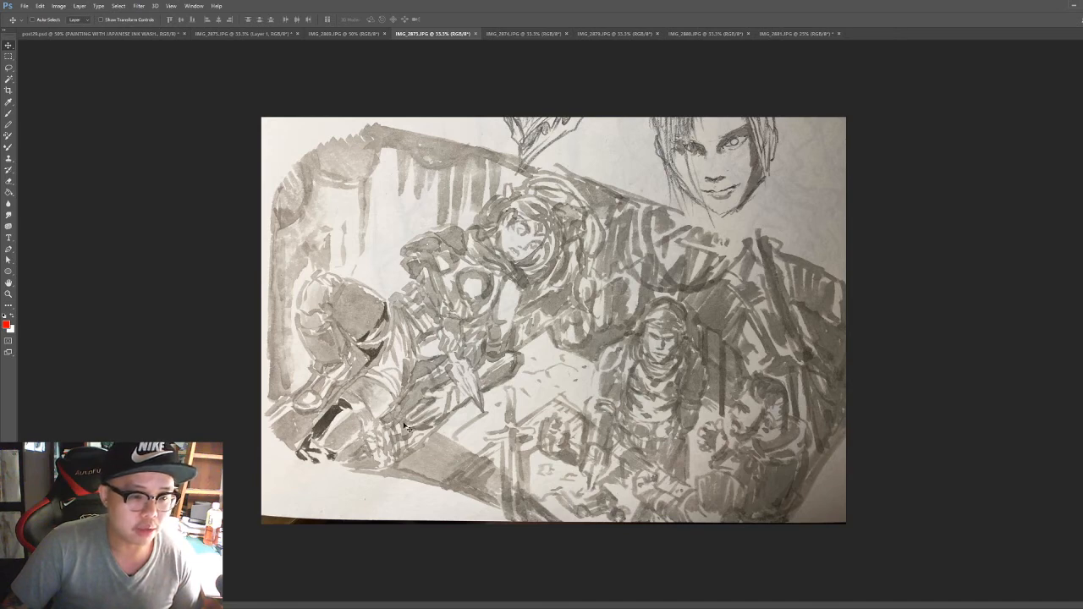
{"action": "mouse_move", "coordinate": [352, 448]}
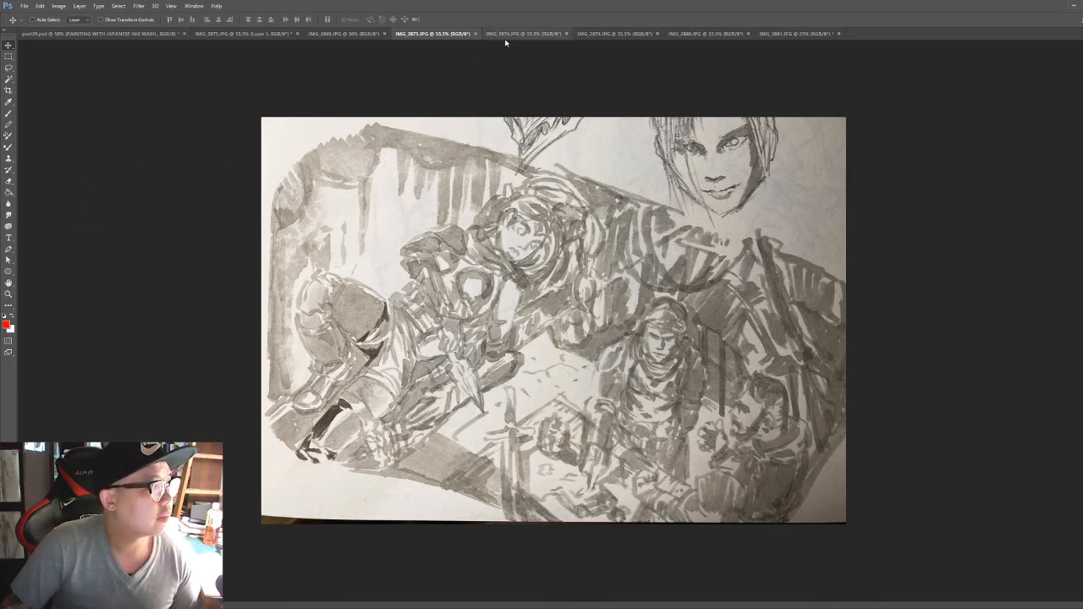
Step through IMG_2874, IMG_2879 and IMG_2880 to the finished high-contrast scene photo.
{"action": "left_click", "coordinate": [523, 33]}
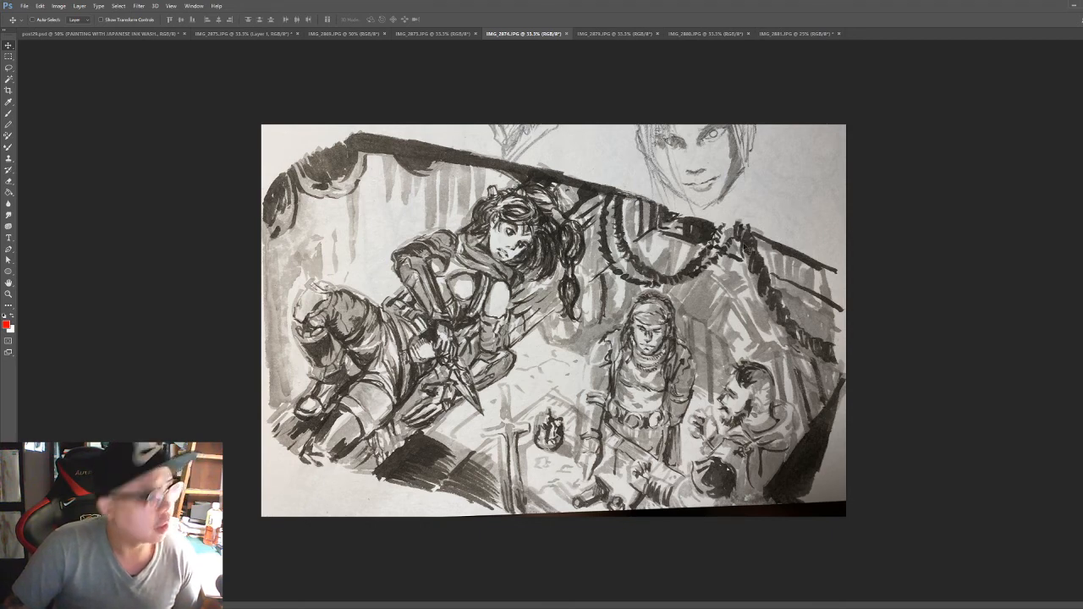
{"action": "mouse_move", "coordinate": [681, 347]}
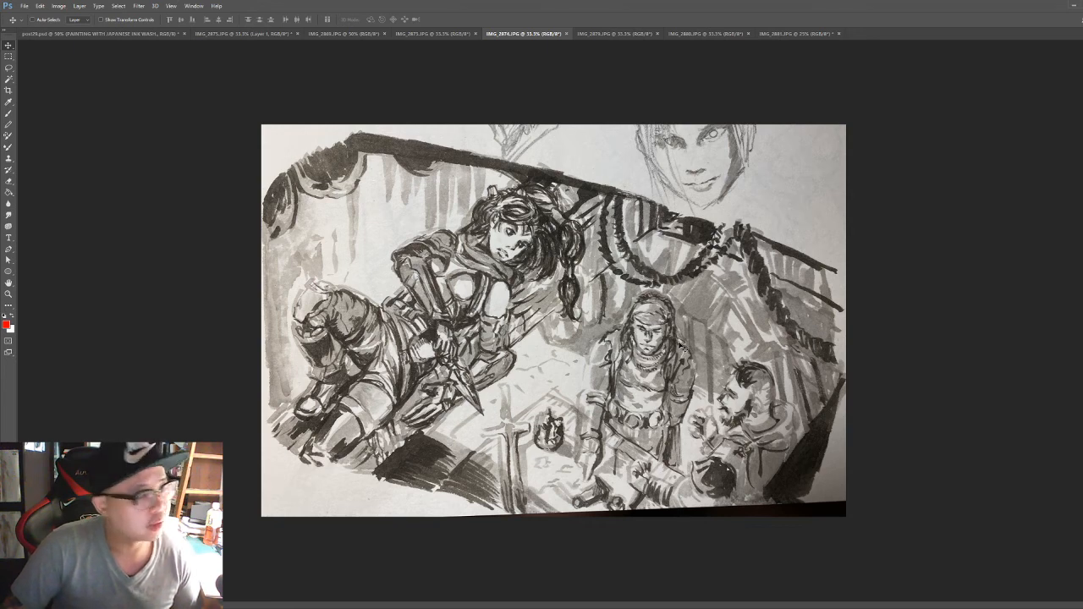
{"action": "mouse_move", "coordinate": [665, 338]}
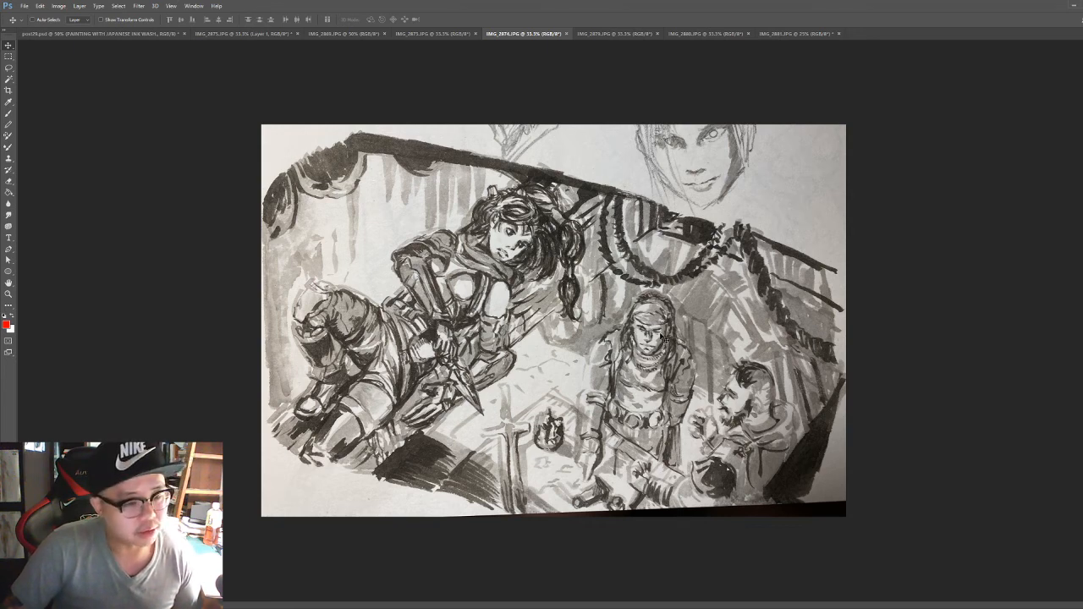
{"action": "mouse_move", "coordinate": [546, 542]}
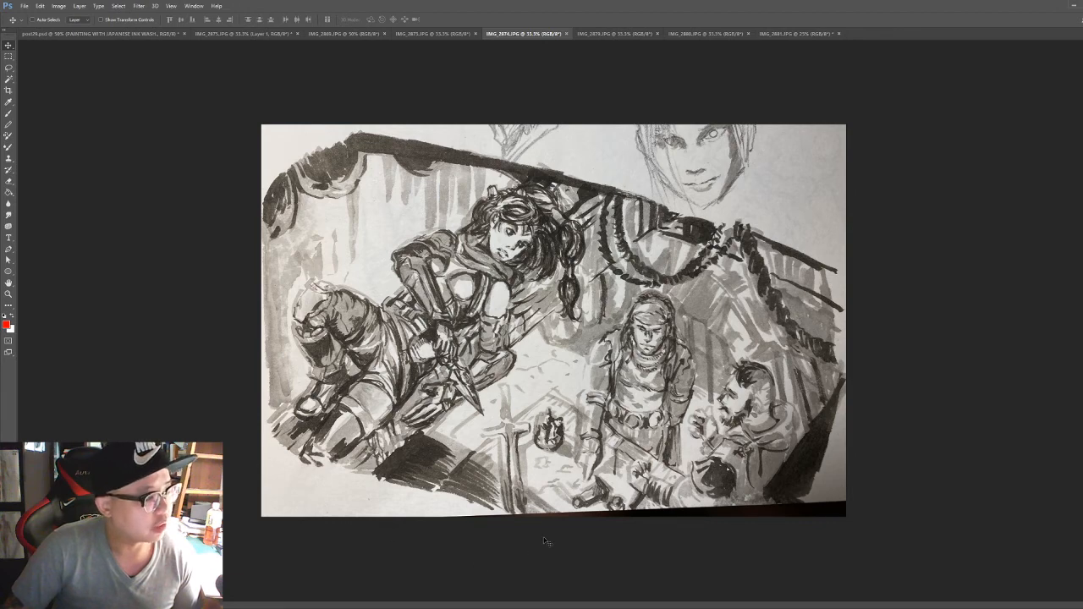
{"action": "mouse_move", "coordinate": [624, 294]}
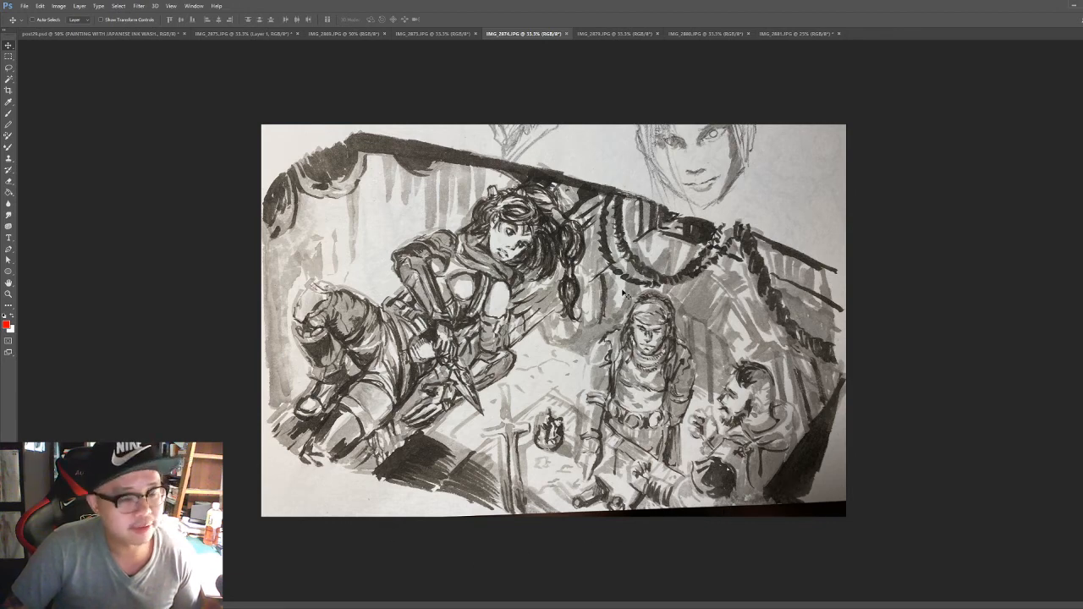
{"action": "mouse_move", "coordinate": [804, 398]}
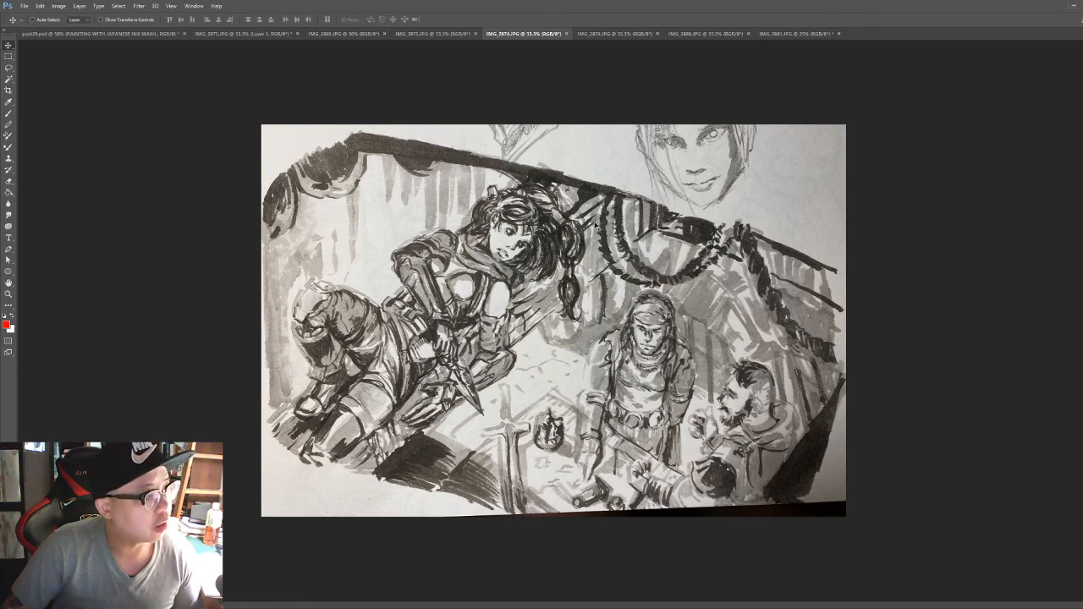
{"action": "mouse_move", "coordinate": [861, 399]}
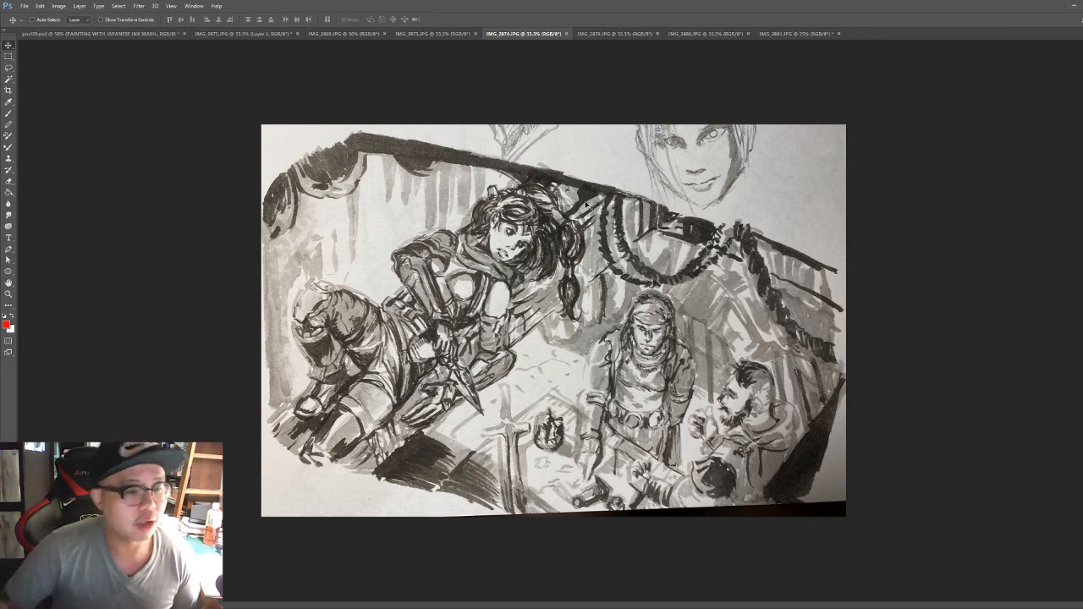
{"action": "mouse_move", "coordinate": [588, 244]}
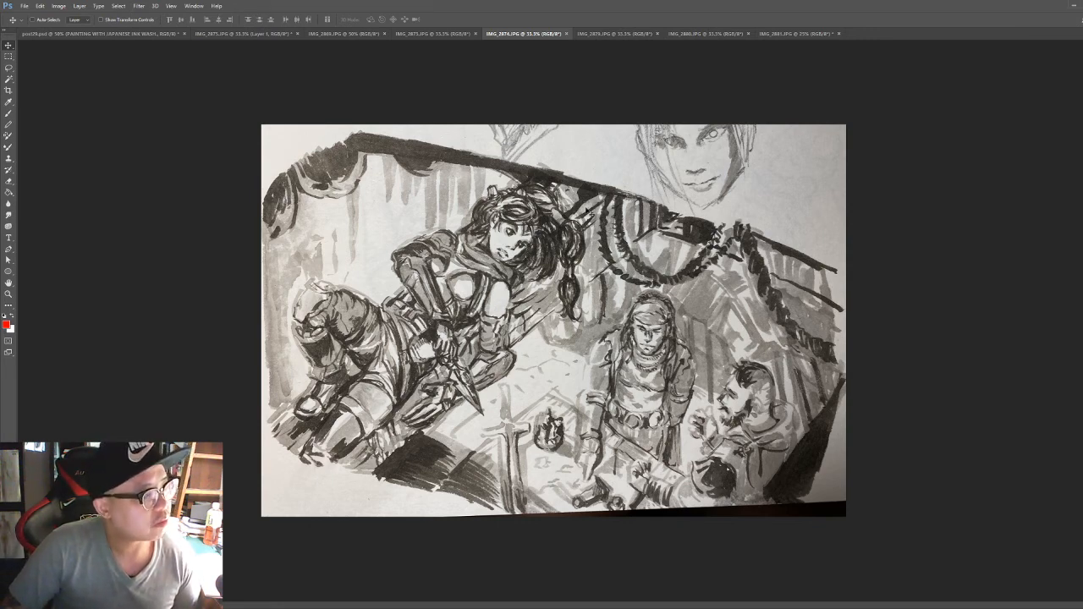
{"action": "left_click", "coordinate": [615, 33]}
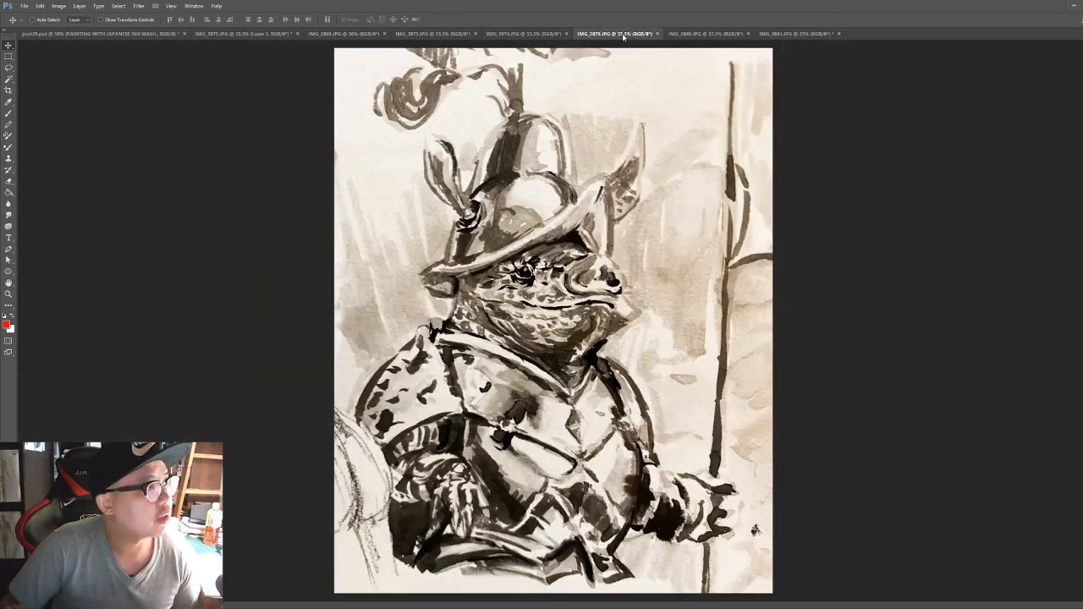
{"action": "left_click", "coordinate": [706, 33]}
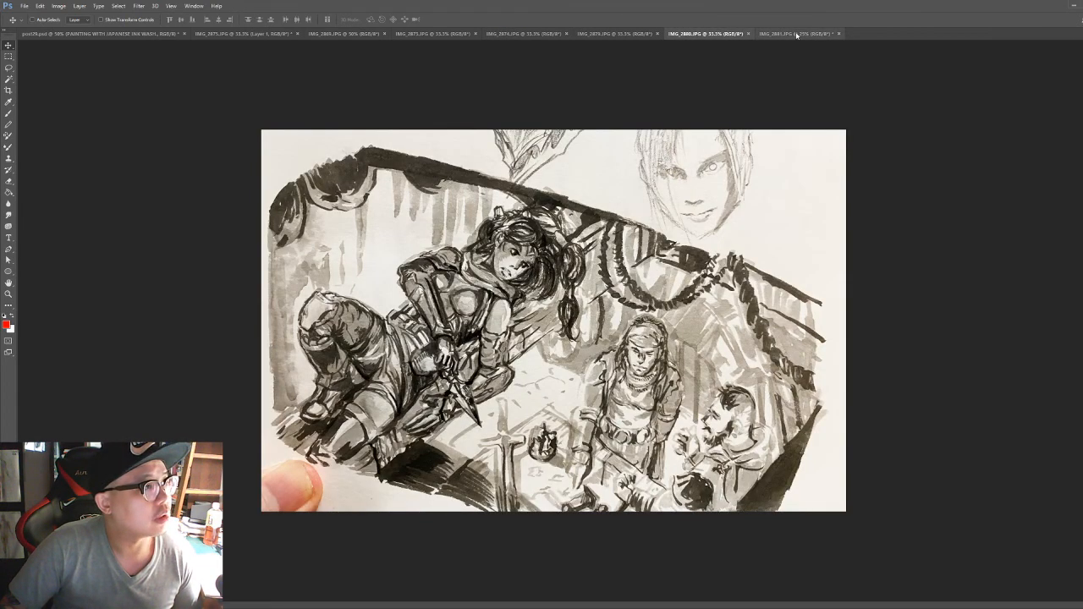
{"action": "left_click", "coordinate": [839, 34]}
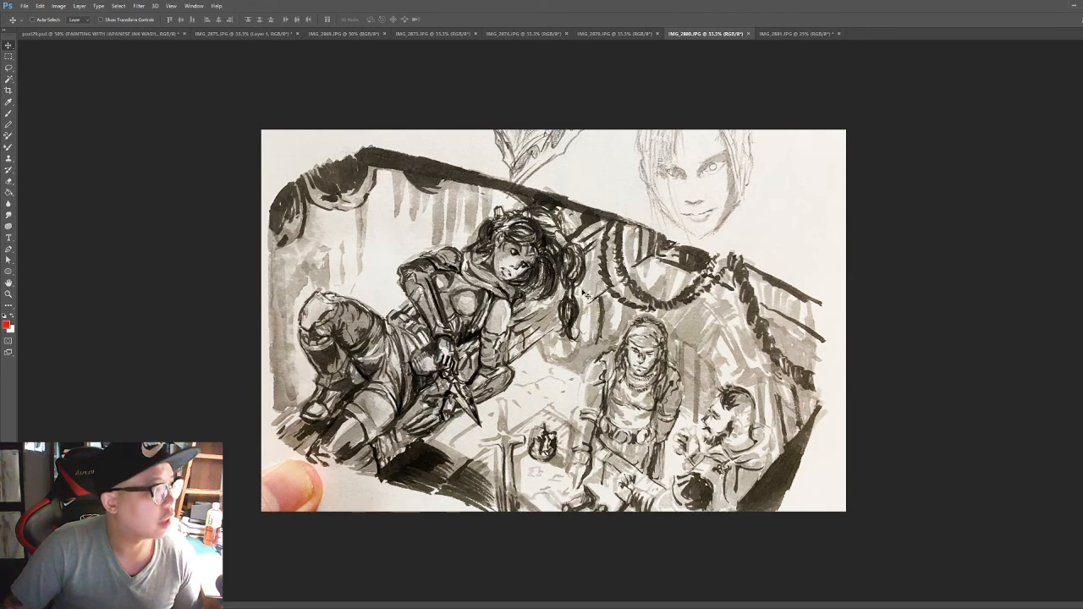
{"action": "mouse_move", "coordinate": [724, 371]}
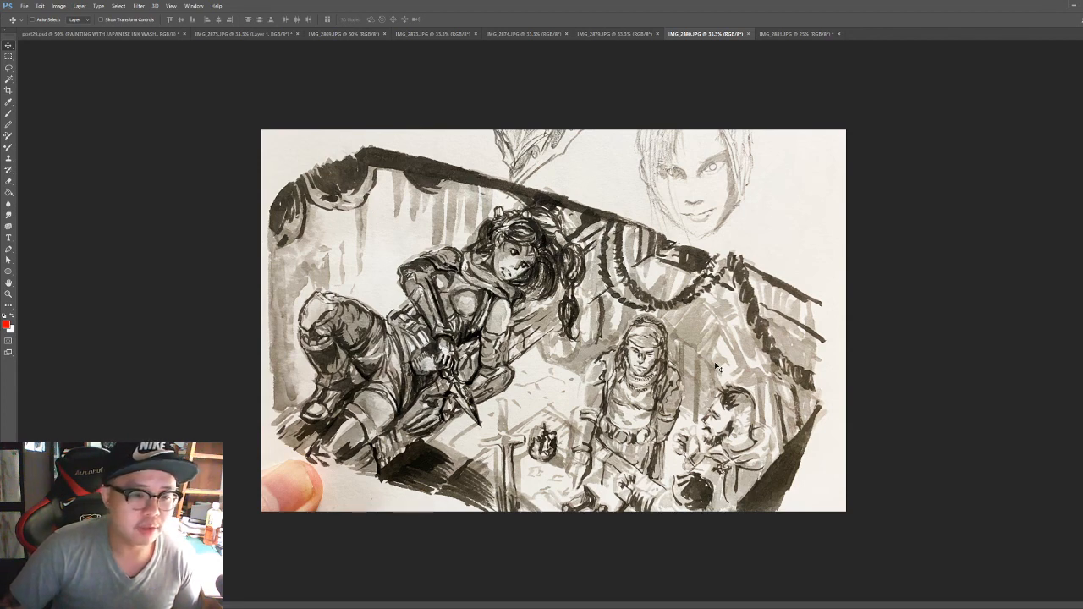
{"action": "mouse_move", "coordinate": [190, 298]}
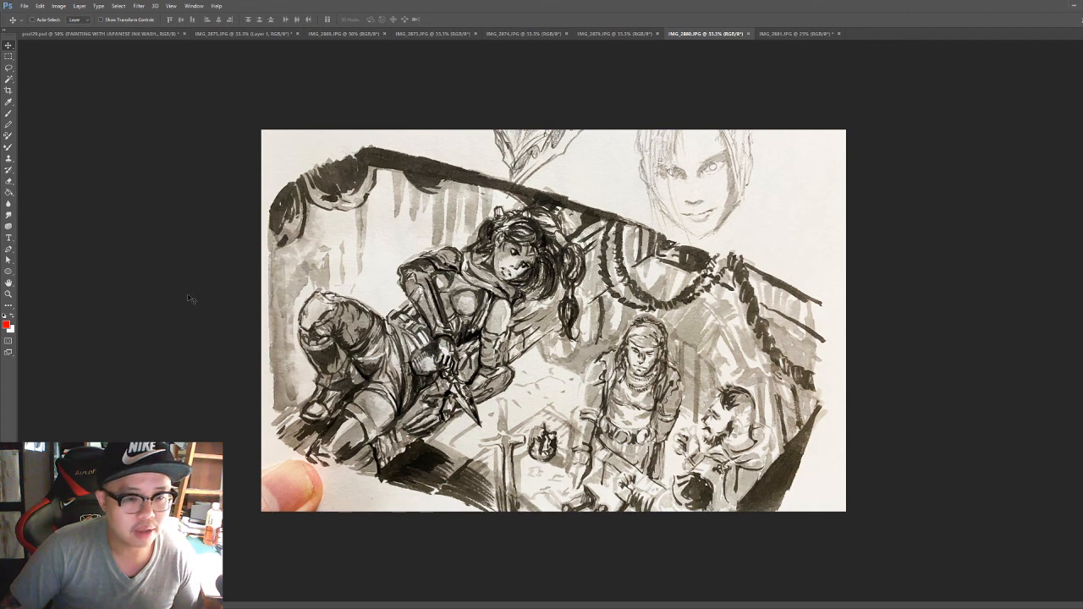